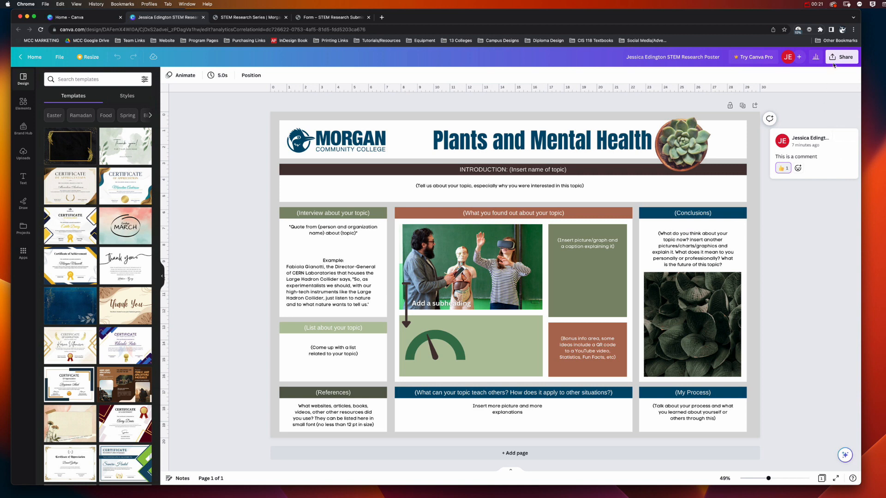
Step: Open the poster's download options and choose PDF Print as the file type
click(841, 57)
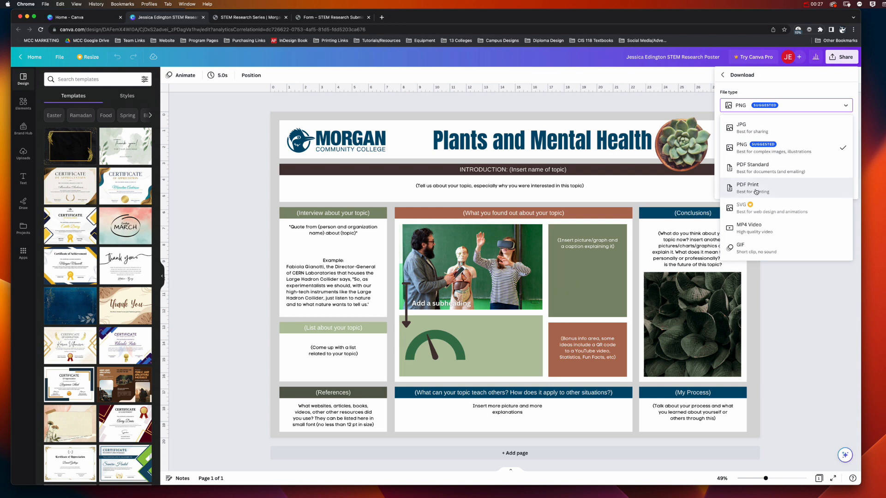
click(747, 186)
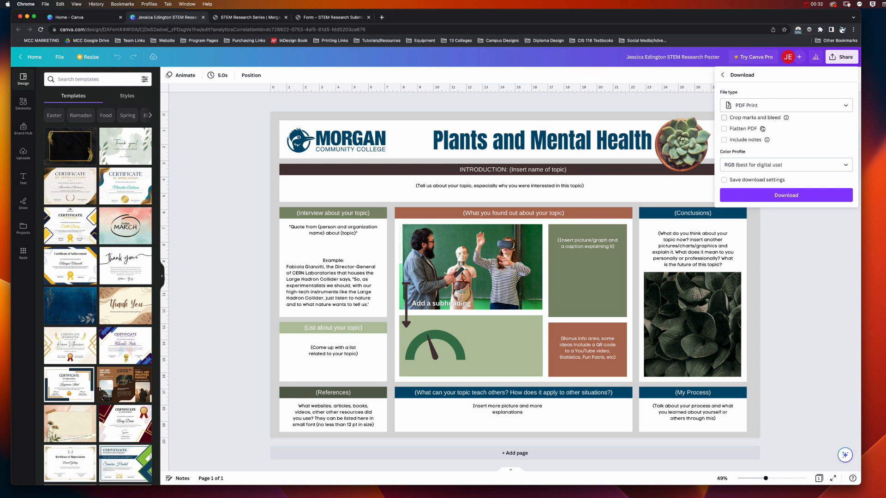
Step: Enable Flatten PDF and keep the colour profile at RGB
click(723, 129)
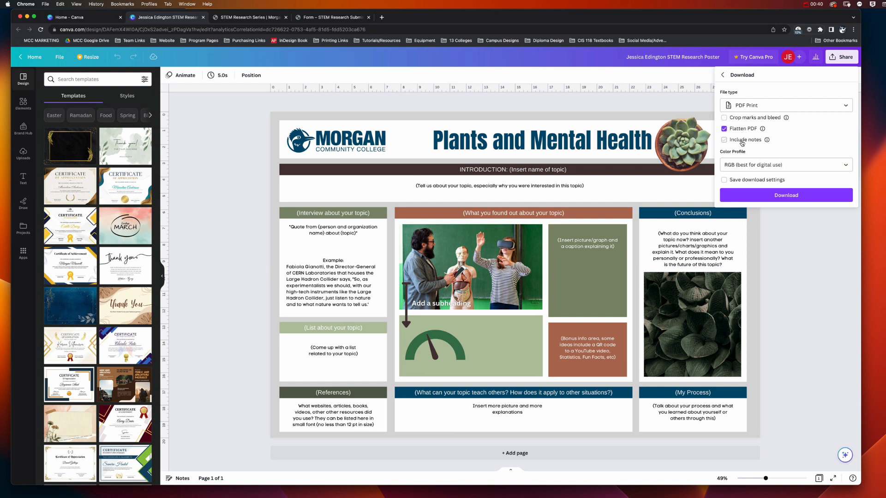
click(724, 140)
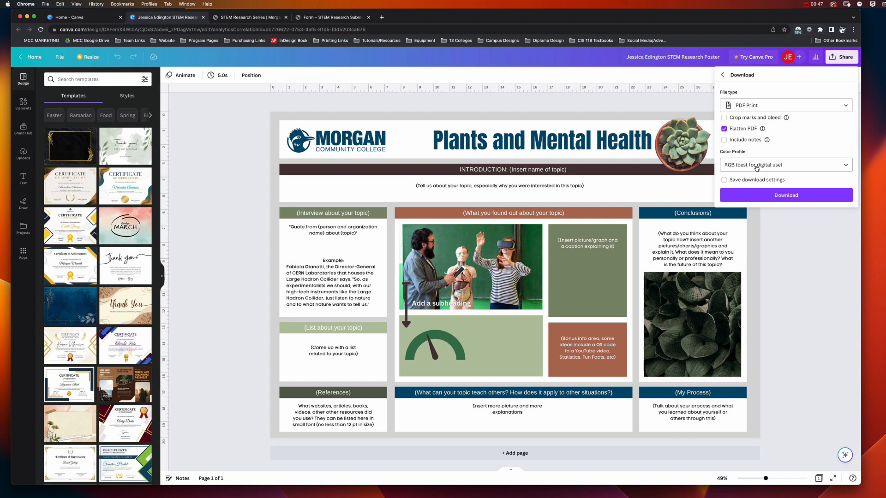
click(785, 164)
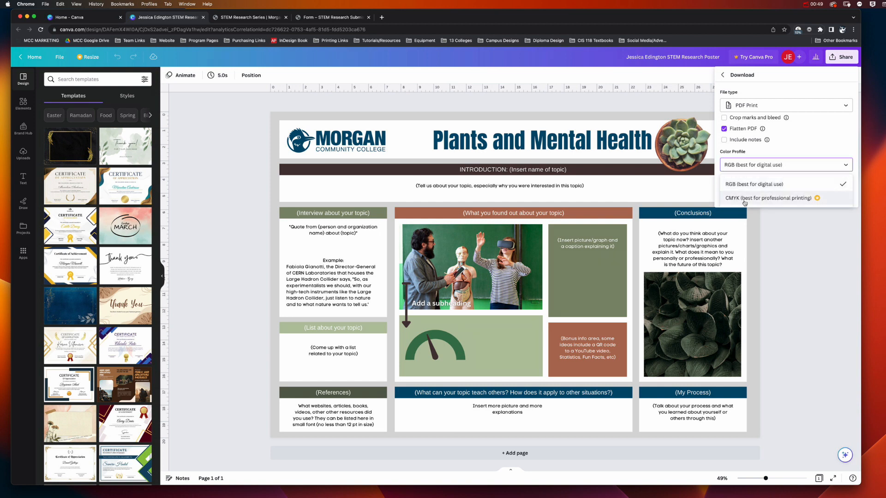
mouse_move(758, 204)
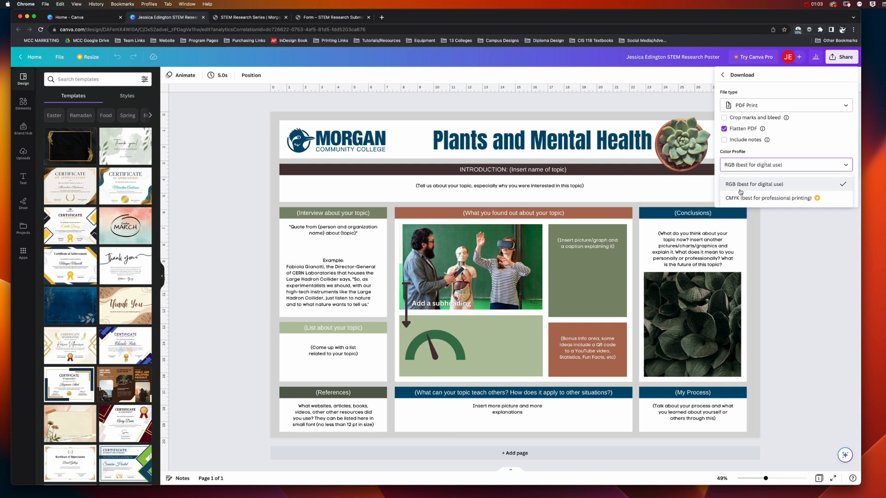
click(753, 184)
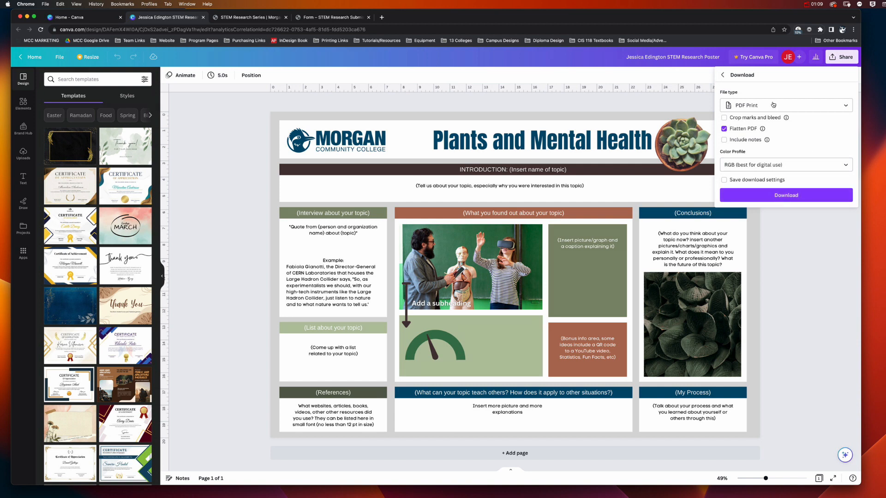
Step: Download the flattened PDF Print poster and open the file from the download bar
click(785, 195)
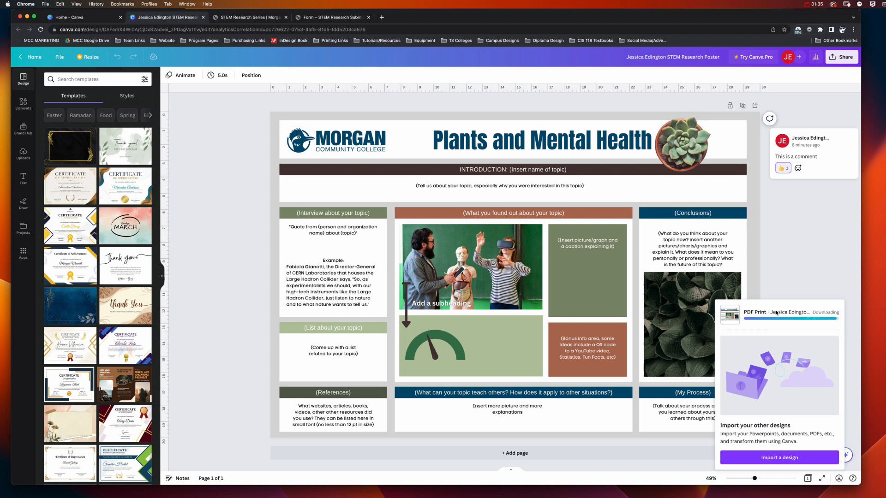
click(469, 266)
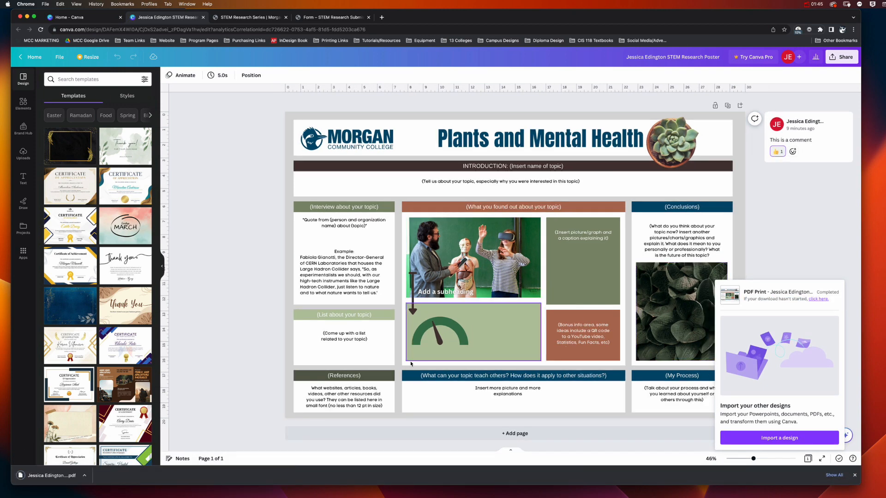
click(513, 394)
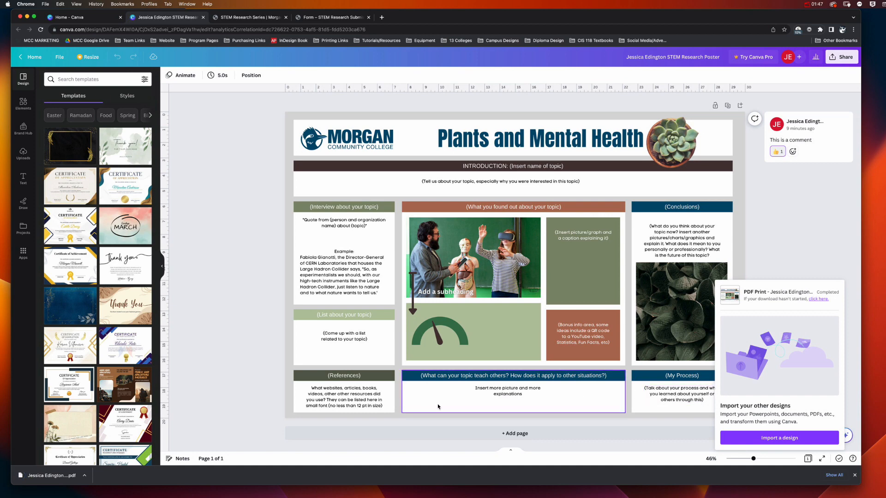
click(51, 475)
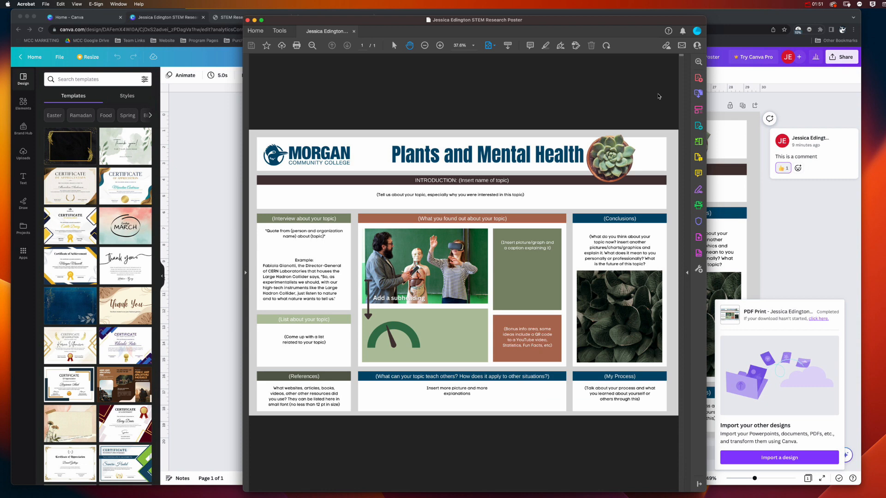
mouse_move(627, 324)
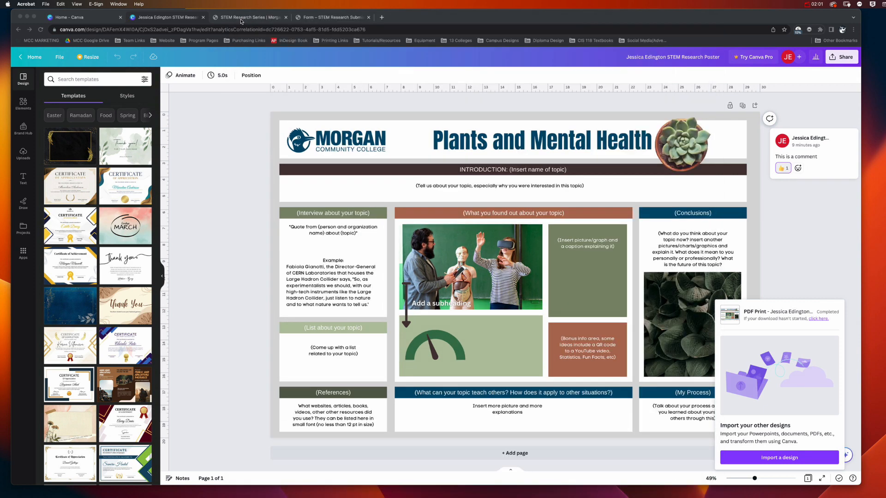
Step: Close the Acrobat review and switch to the STEM Research Series page
click(248, 17)
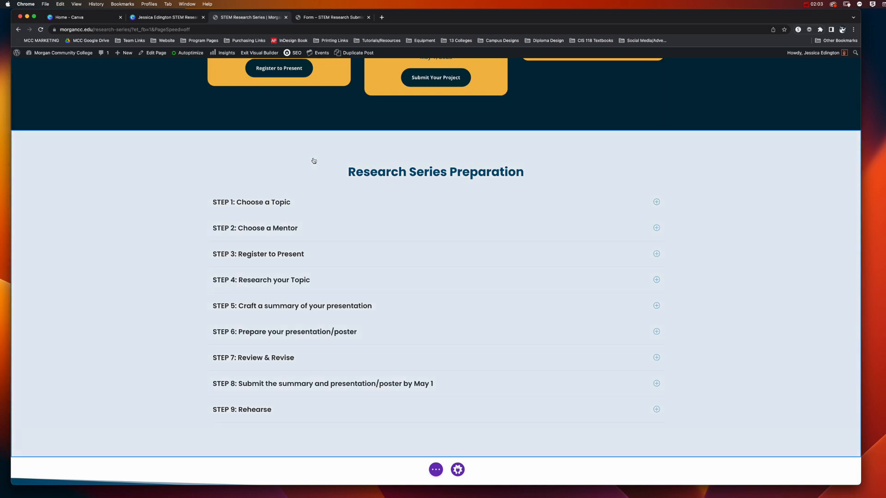
mouse_move(259, 53)
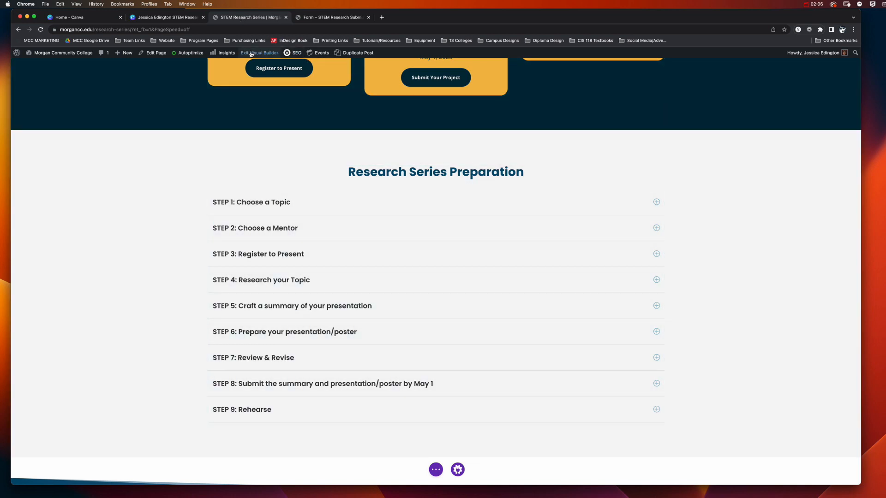
Step: Exit the Visual Builder with Save & Exit on the Research Series page
click(259, 52)
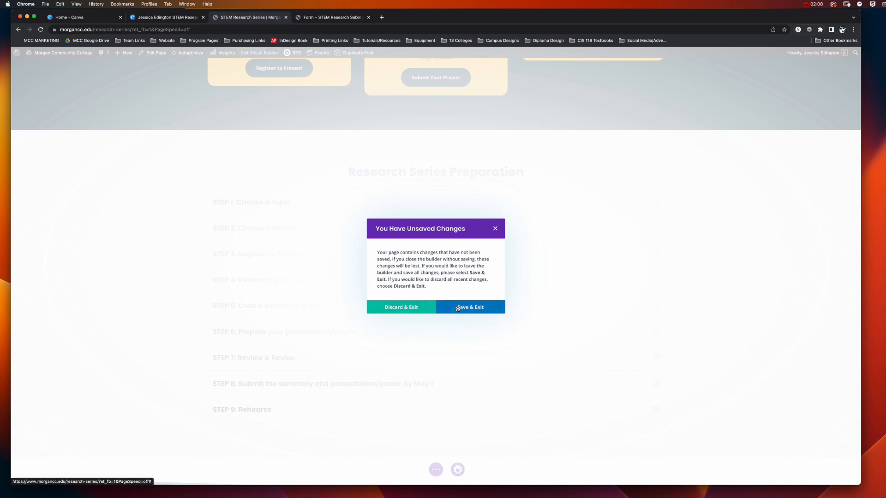
click(470, 307)
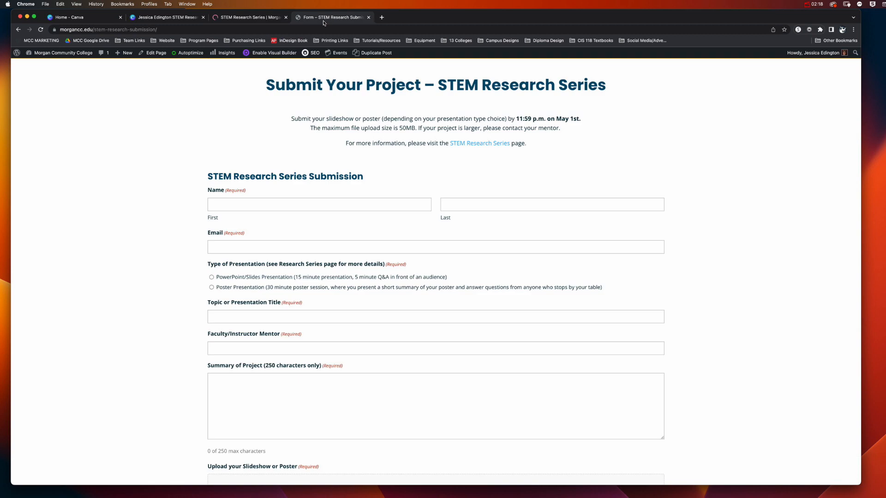
Step: Scroll the form down to the slideshow or poster upload field
scroll(down, 3)
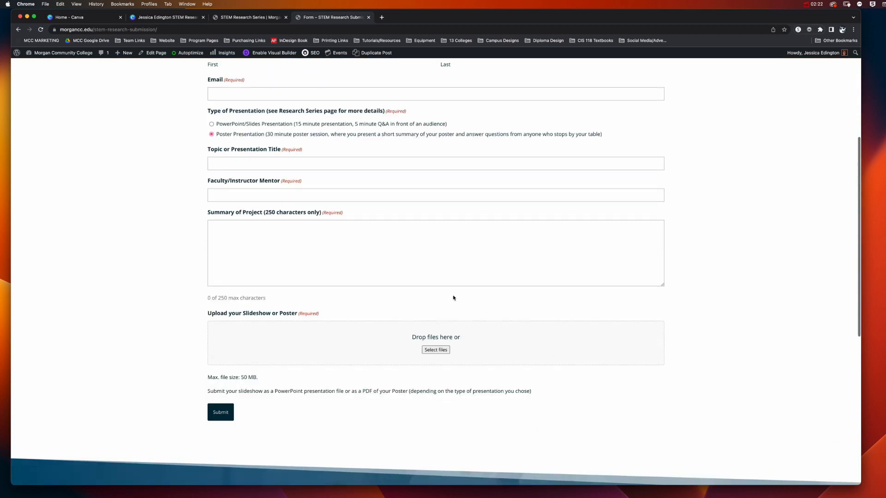
scroll(down, 3)
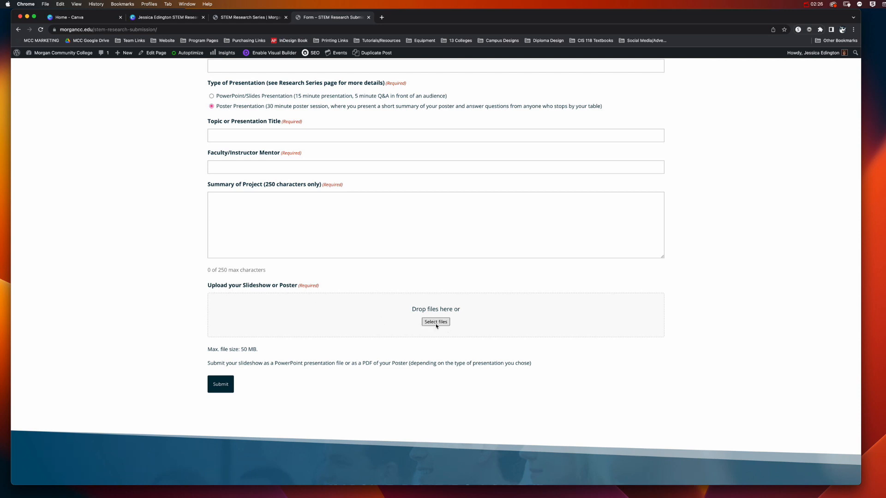
Step: Upload the newest 9 MB poster PDF from Downloads via Select files
click(436, 321)
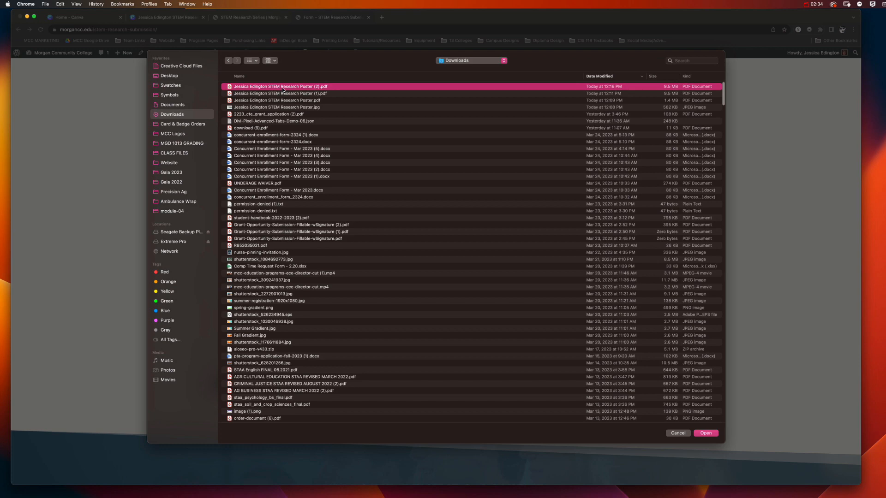
mouse_move(307, 113)
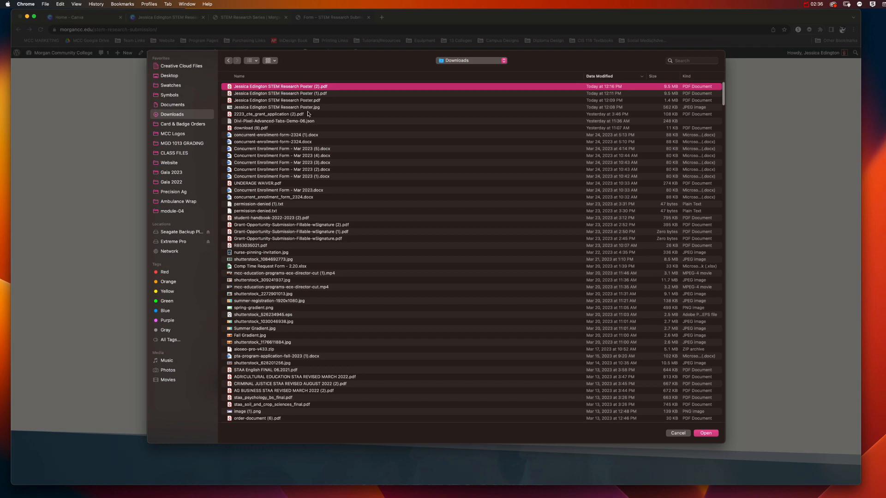
click(705, 433)
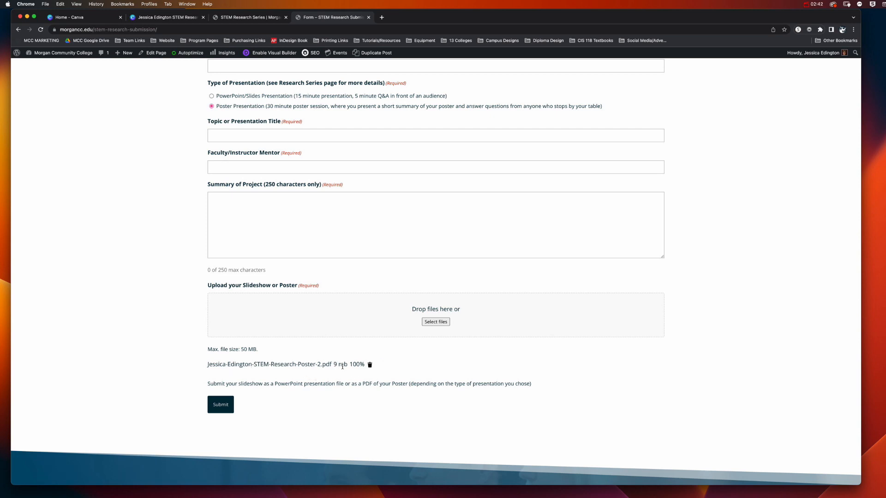
mouse_move(259, 351)
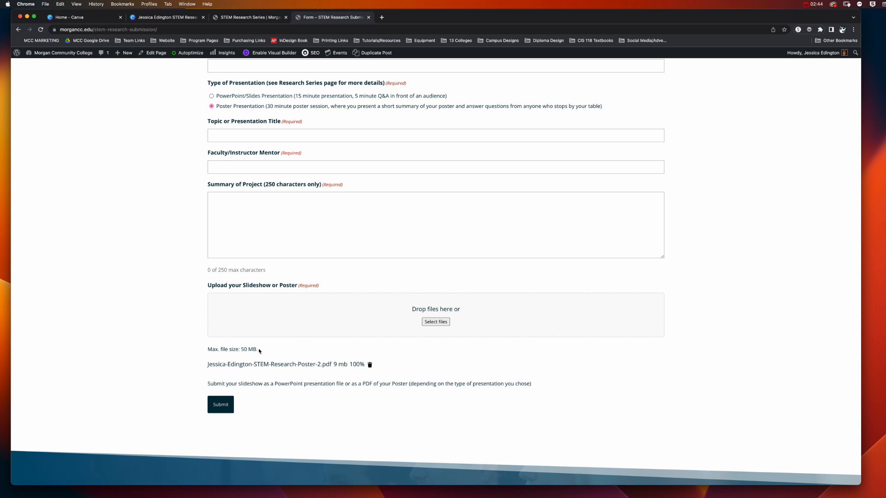